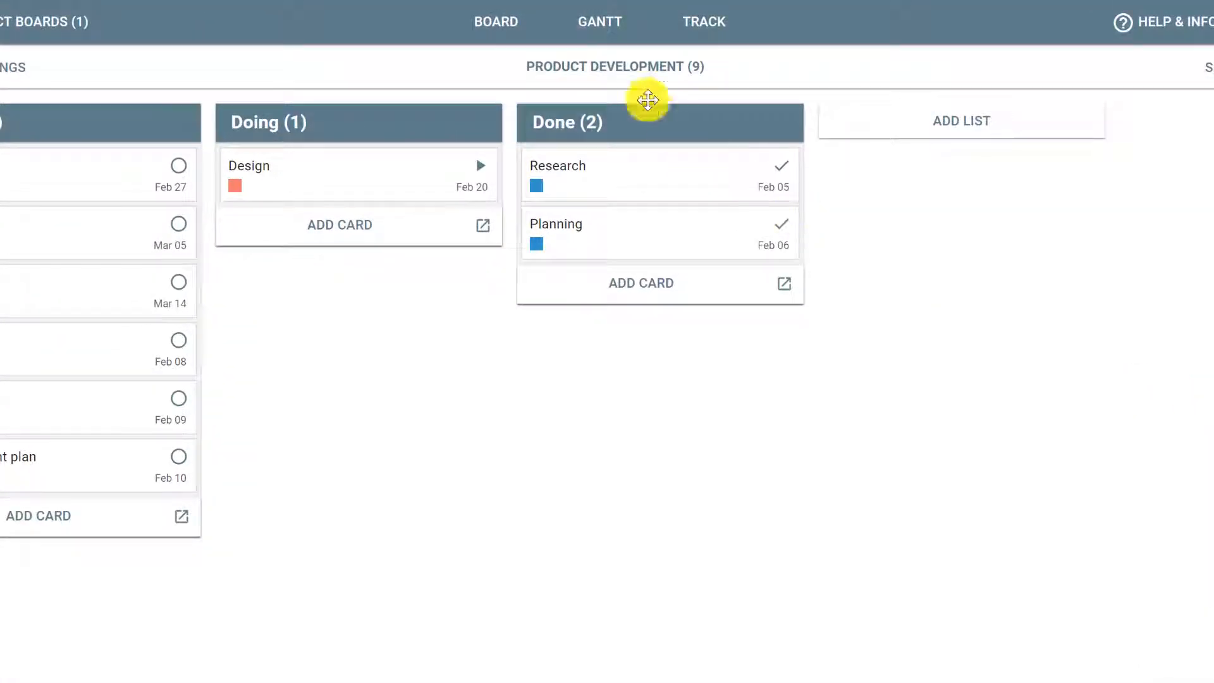
# Add milestones Sprint 1 and Sprint 2 in the Product Development board's Milestones settings
pyautogui.click(611, 65)
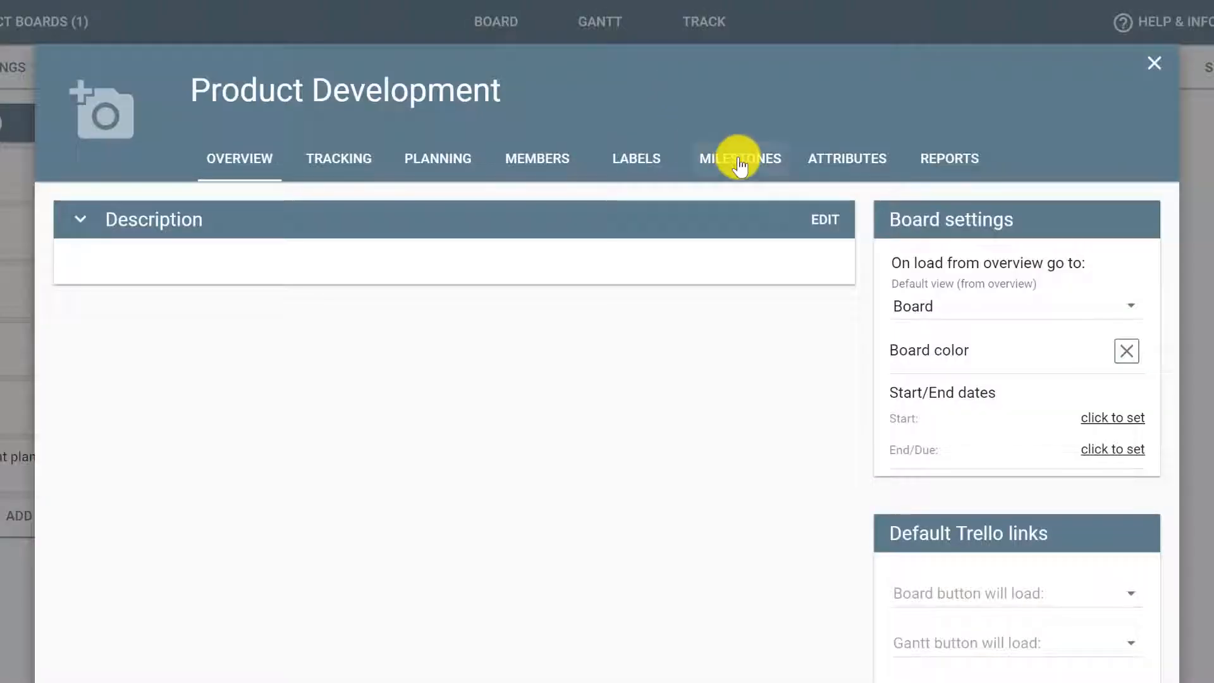
pyautogui.click(739, 158)
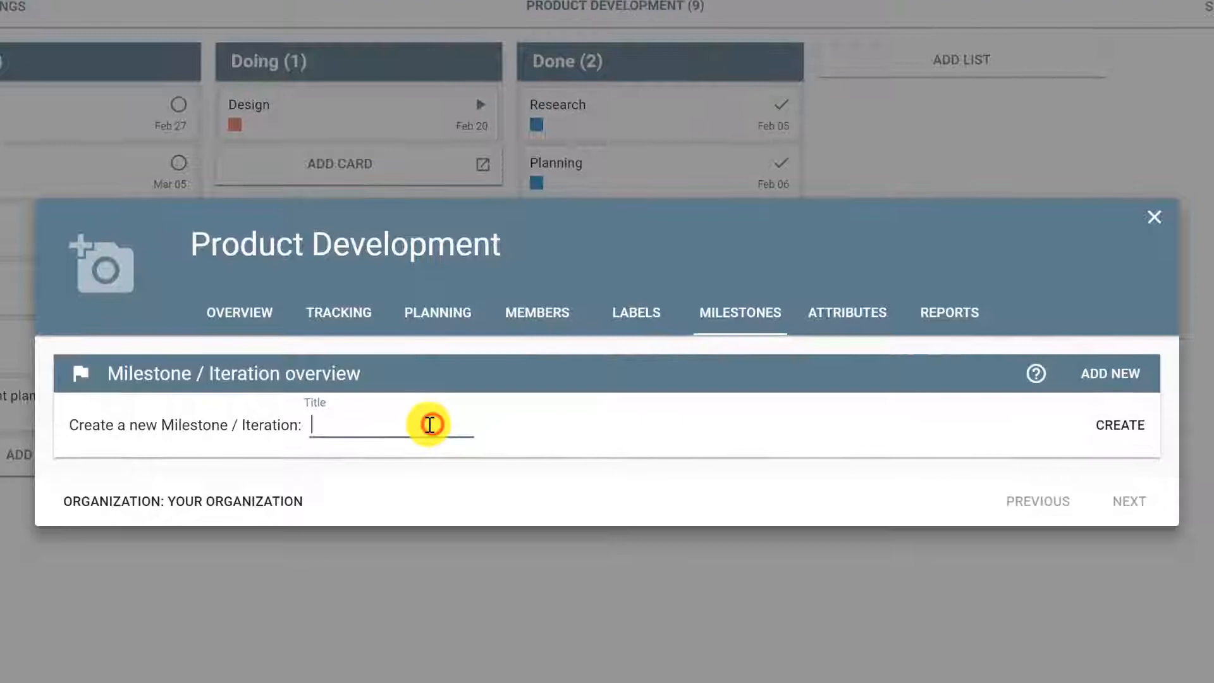
pyautogui.write('Sprint 1')
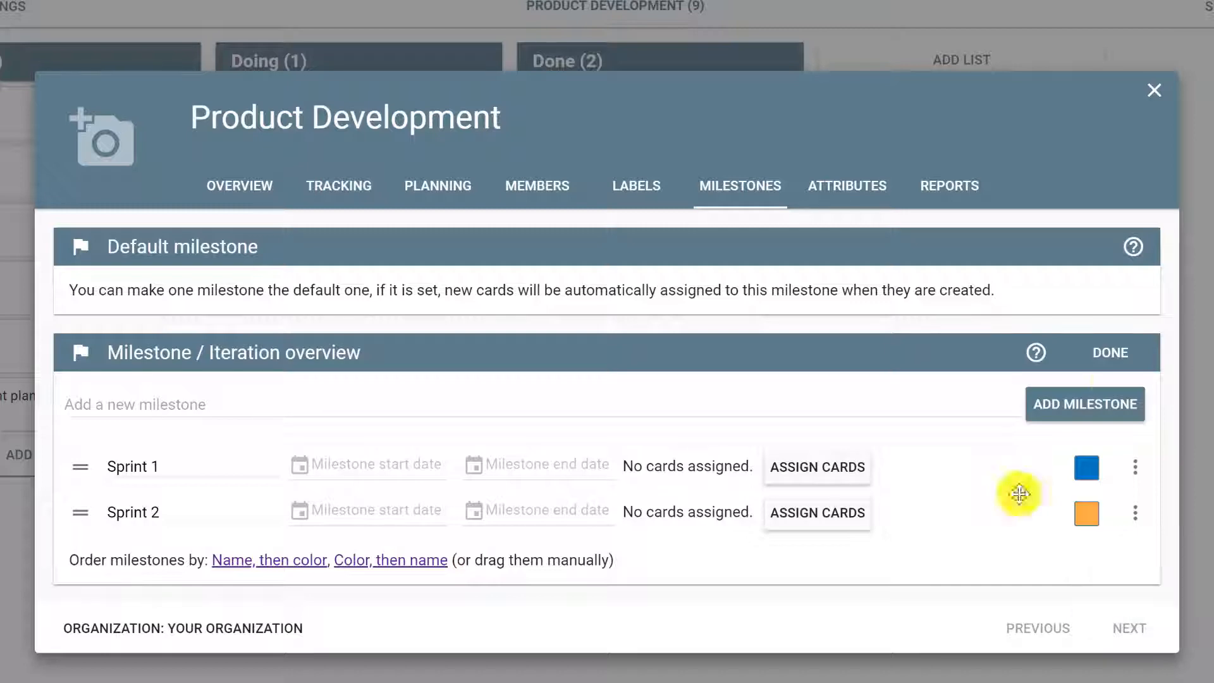
# Check that the Research card's Milestone dropdown lists Sprint 1 and Sprint 2, then return to board settings
pyautogui.click(1153, 88)
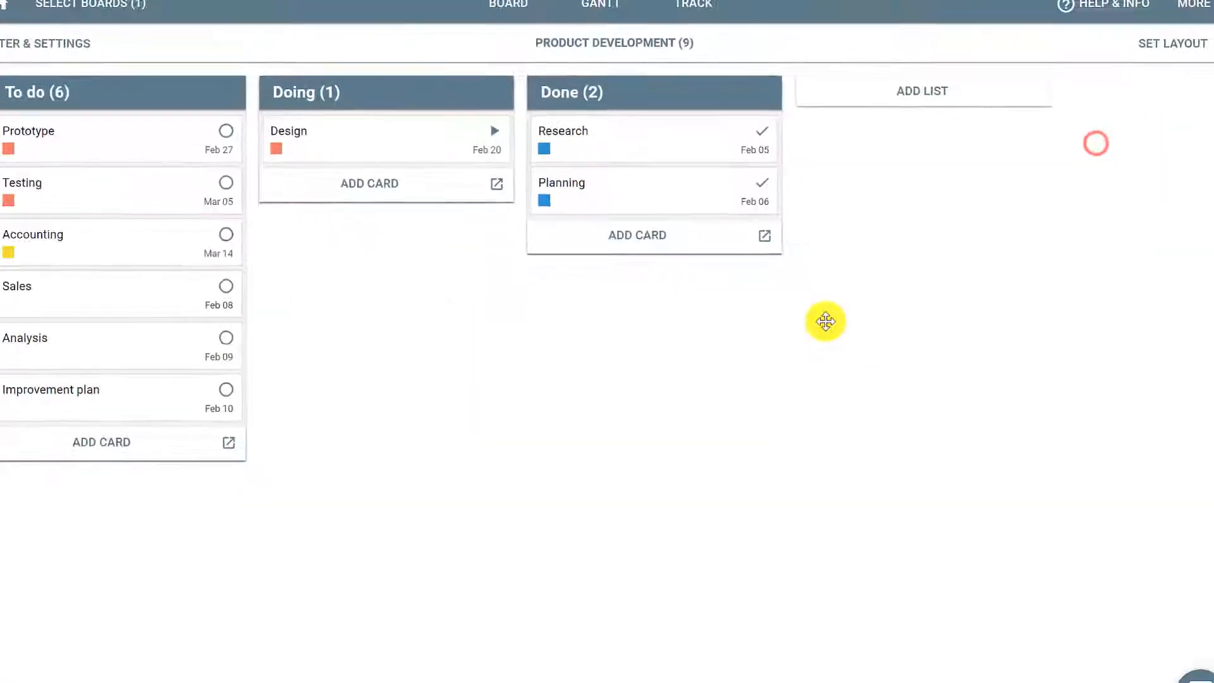
pyautogui.click(589, 137)
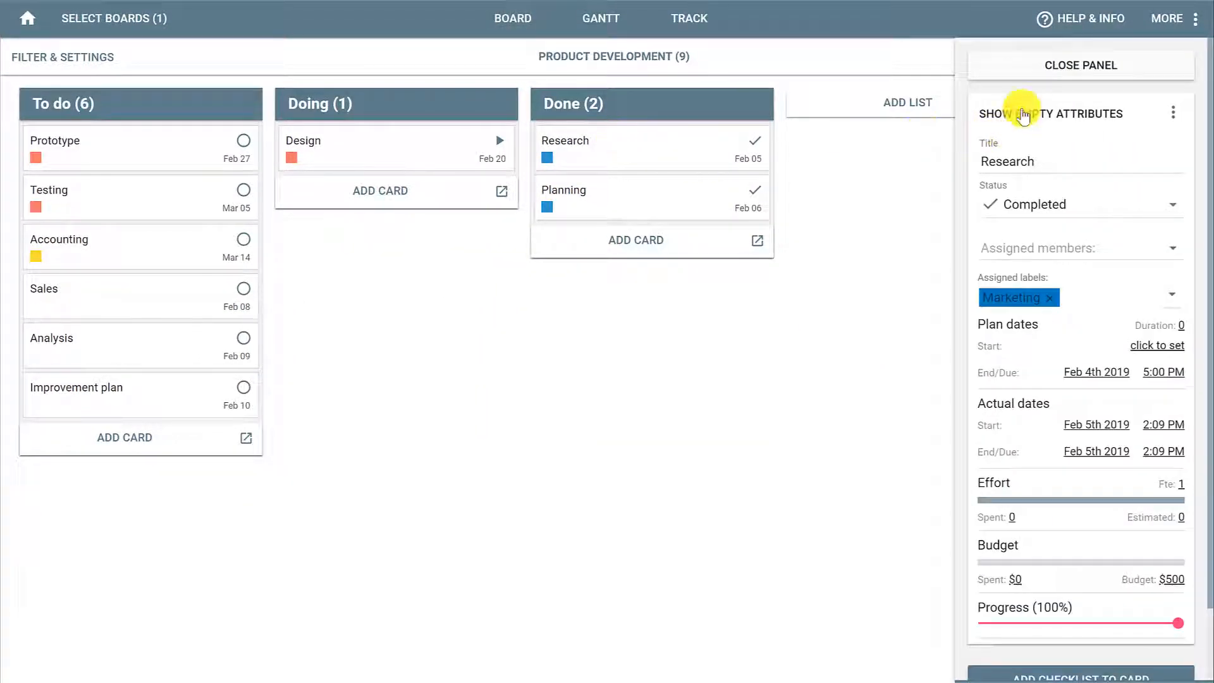
pyautogui.click(1051, 114)
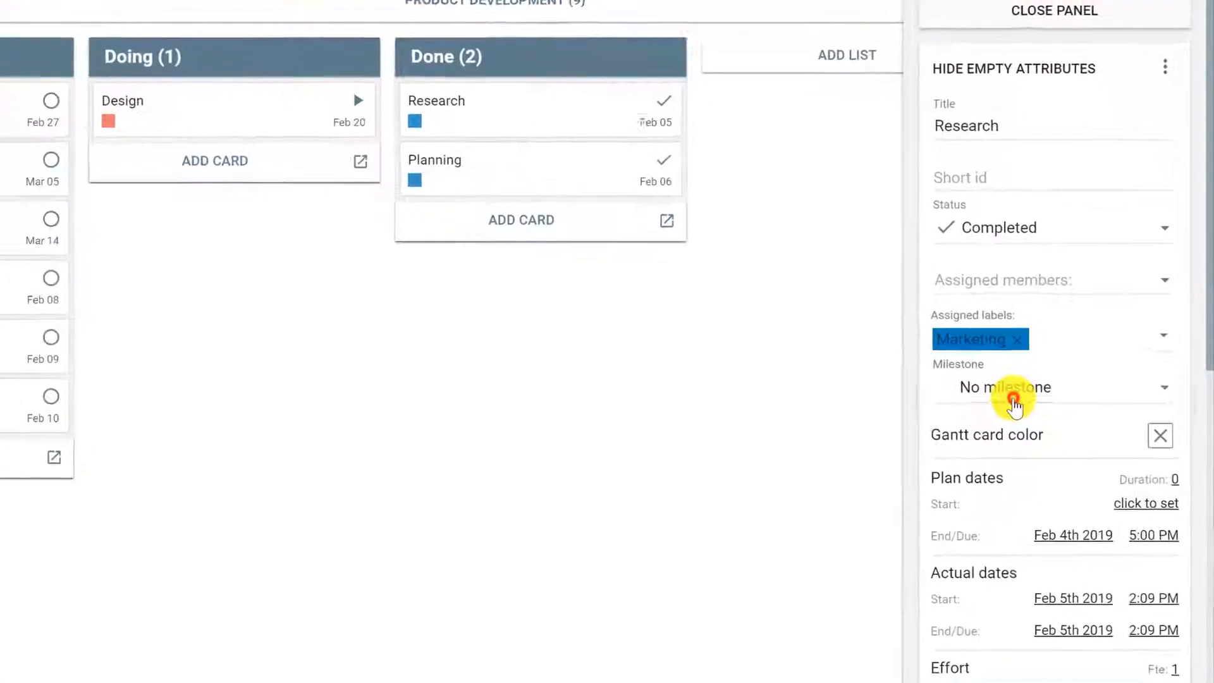
pyautogui.click(1014, 387)
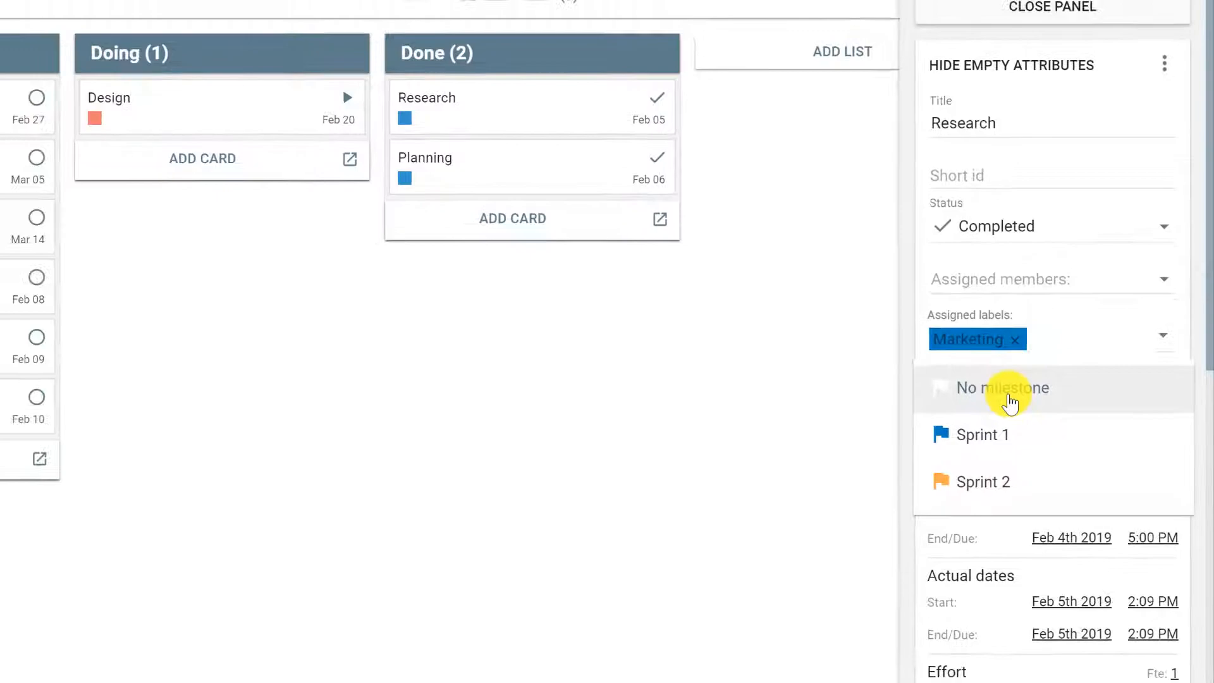
pyautogui.click(619, 54)
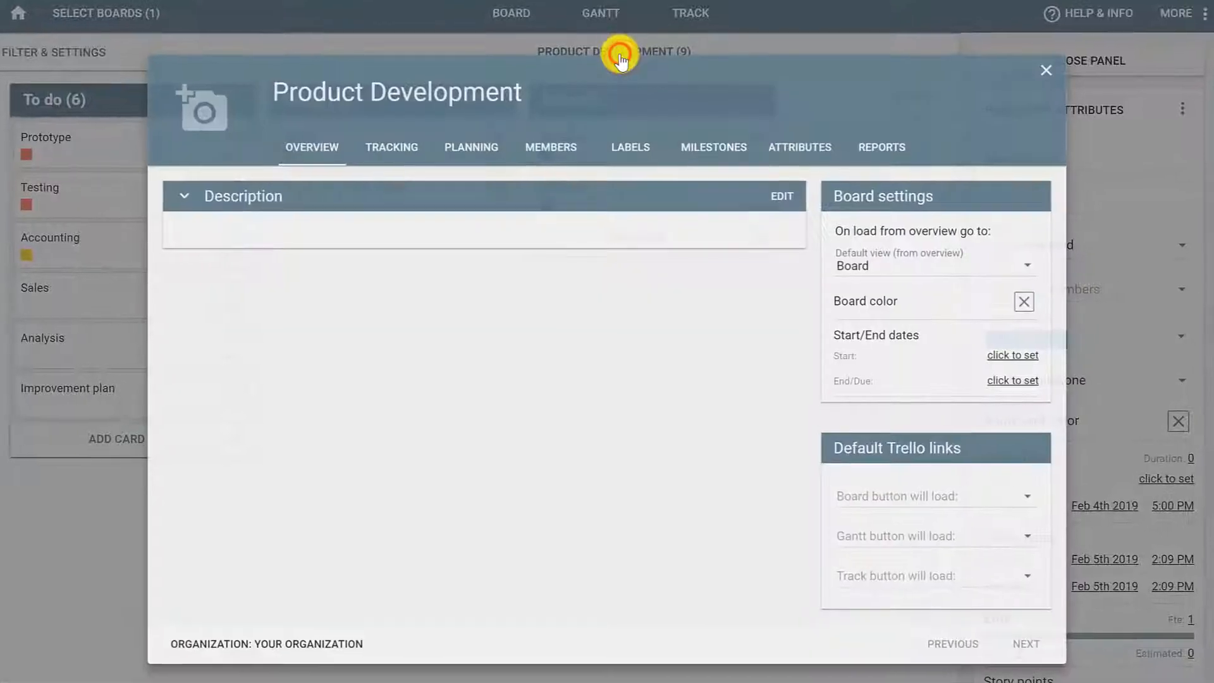
# Date Sprint 1 from February 1 to February 15 in the Milestones settings
pyautogui.click(713, 147)
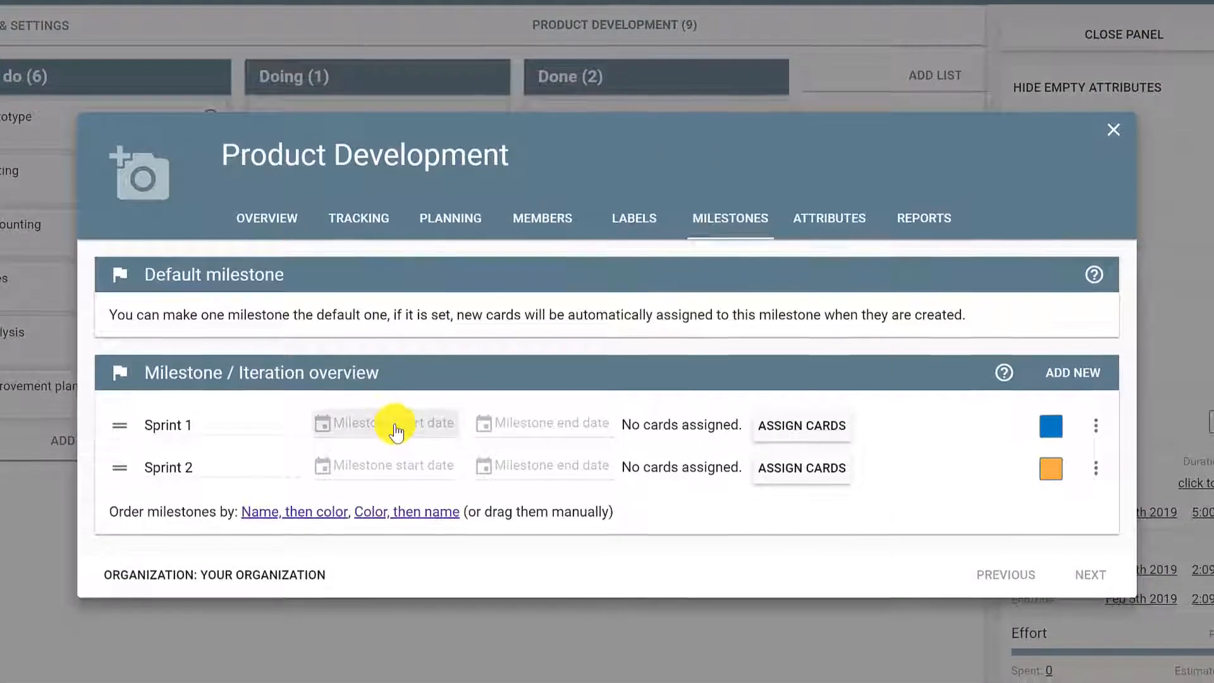
pyautogui.click(384, 422)
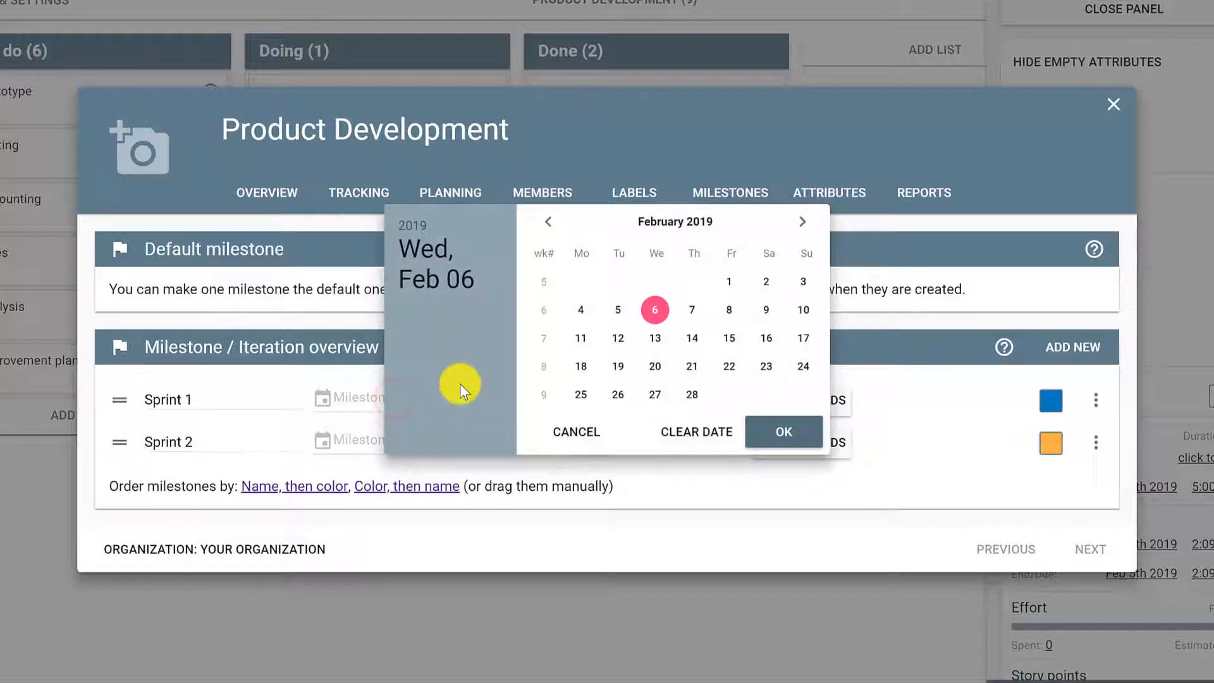
pyautogui.moveTo(730, 284)
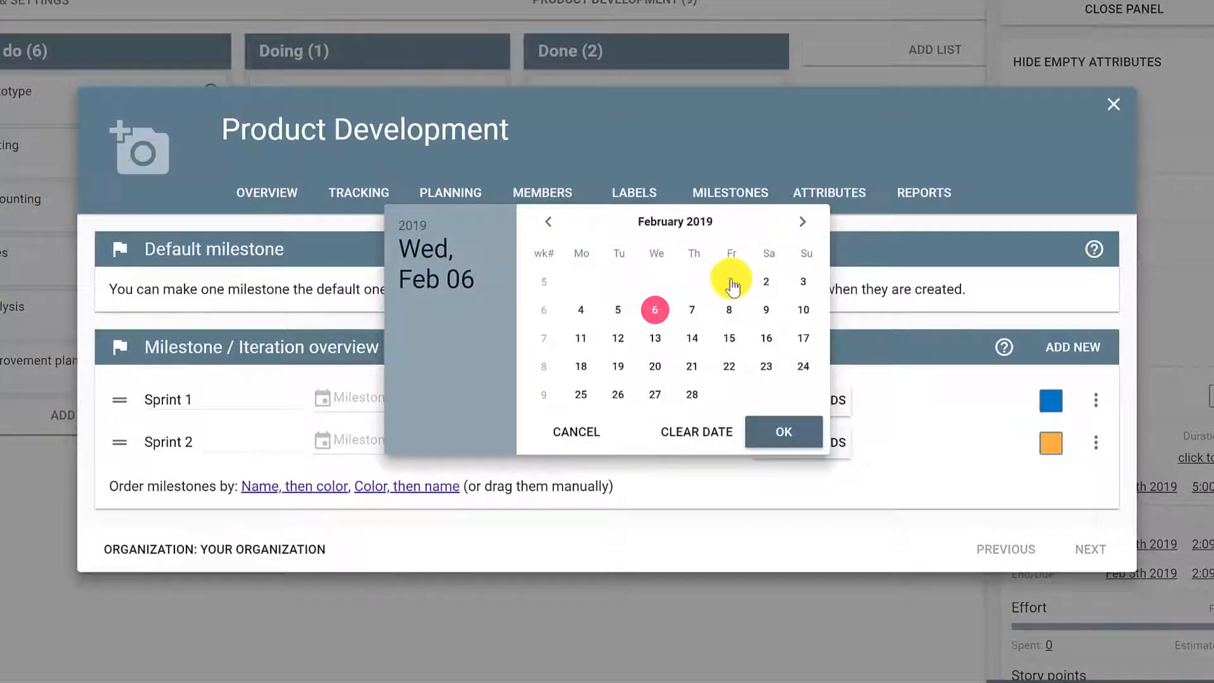
pyautogui.click(784, 431)
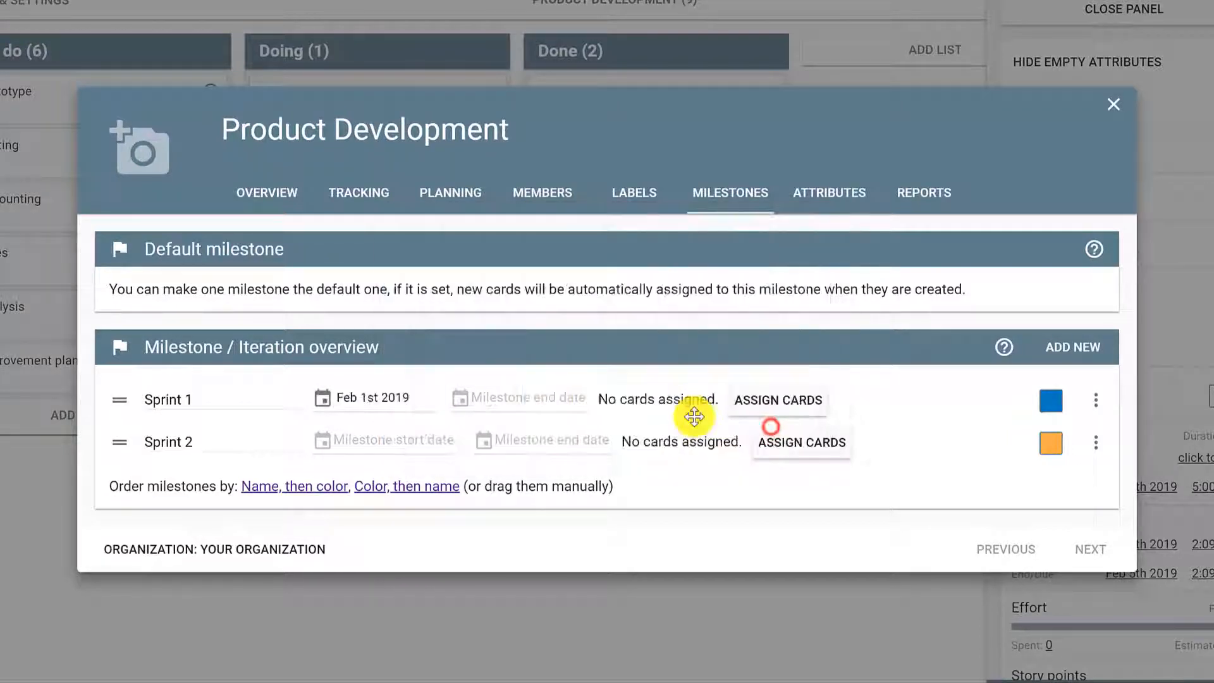
pyautogui.click(518, 397)
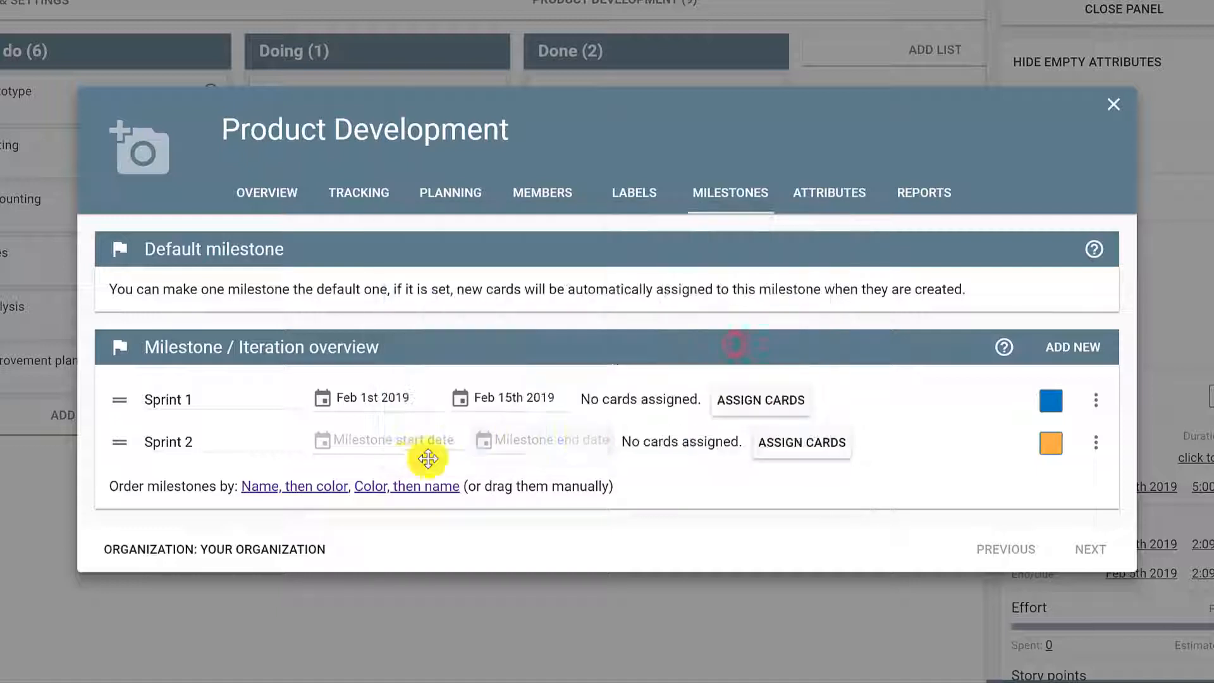
# Date Sprint 2 from February 16 to February 28 and assign Research to Sprint 1
pyautogui.click(386, 440)
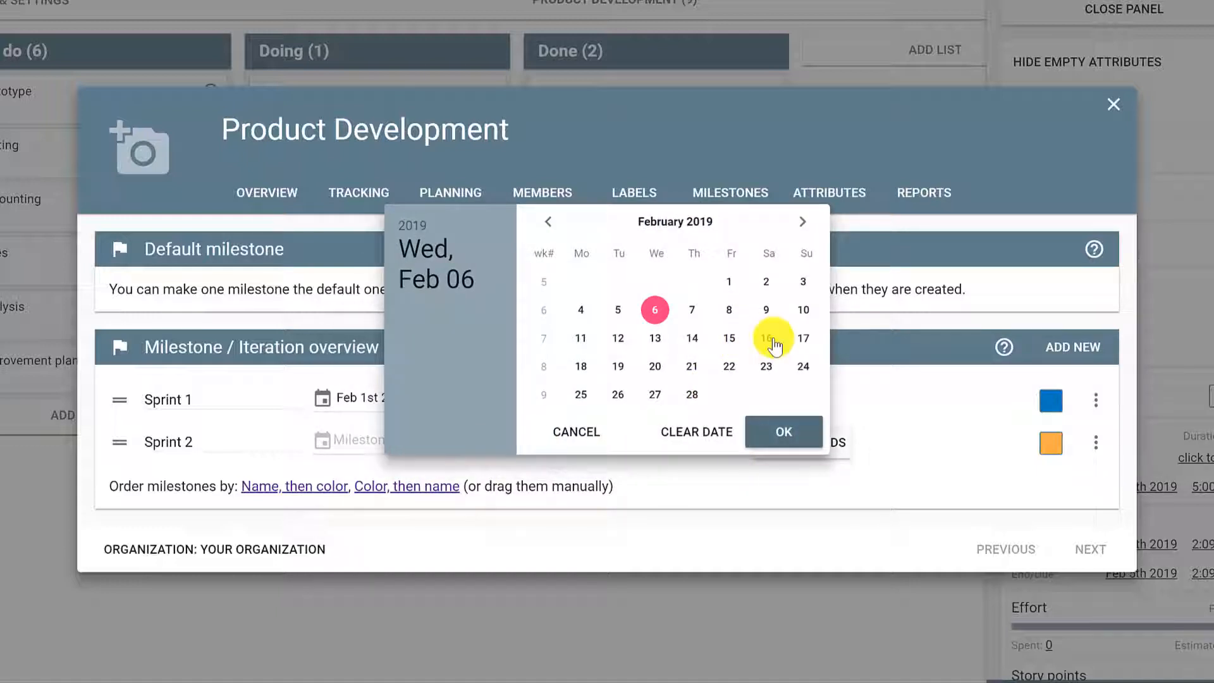
pyautogui.click(767, 339)
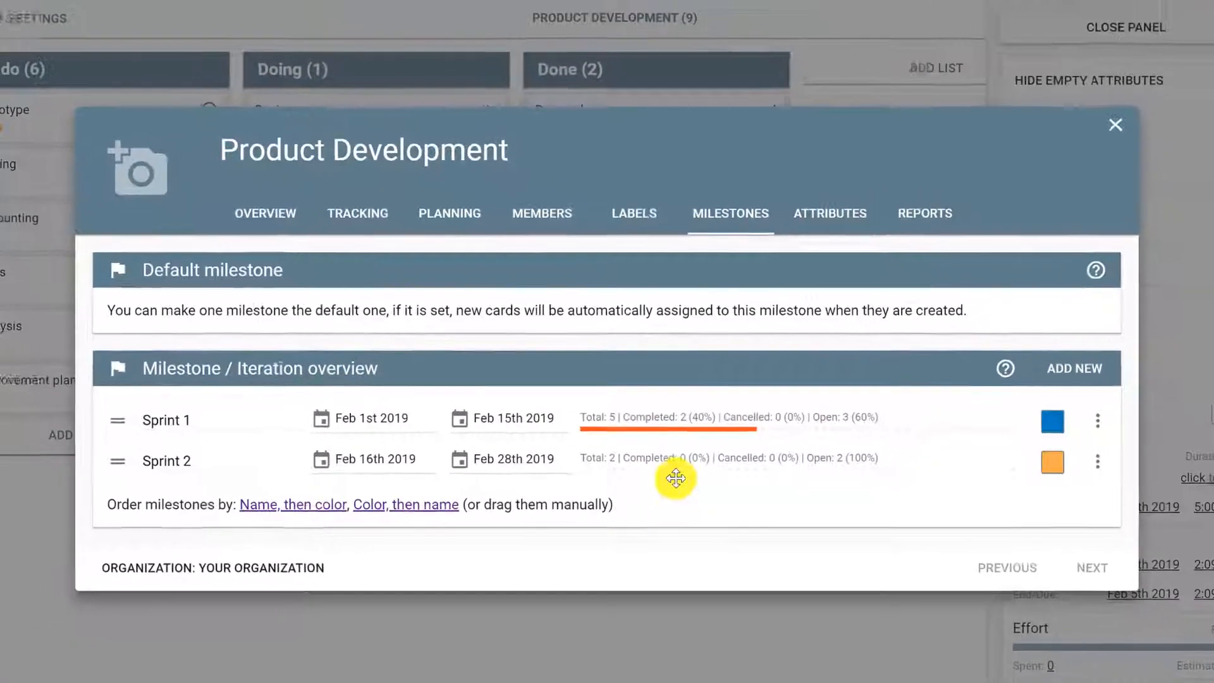
pyautogui.click(1115, 124)
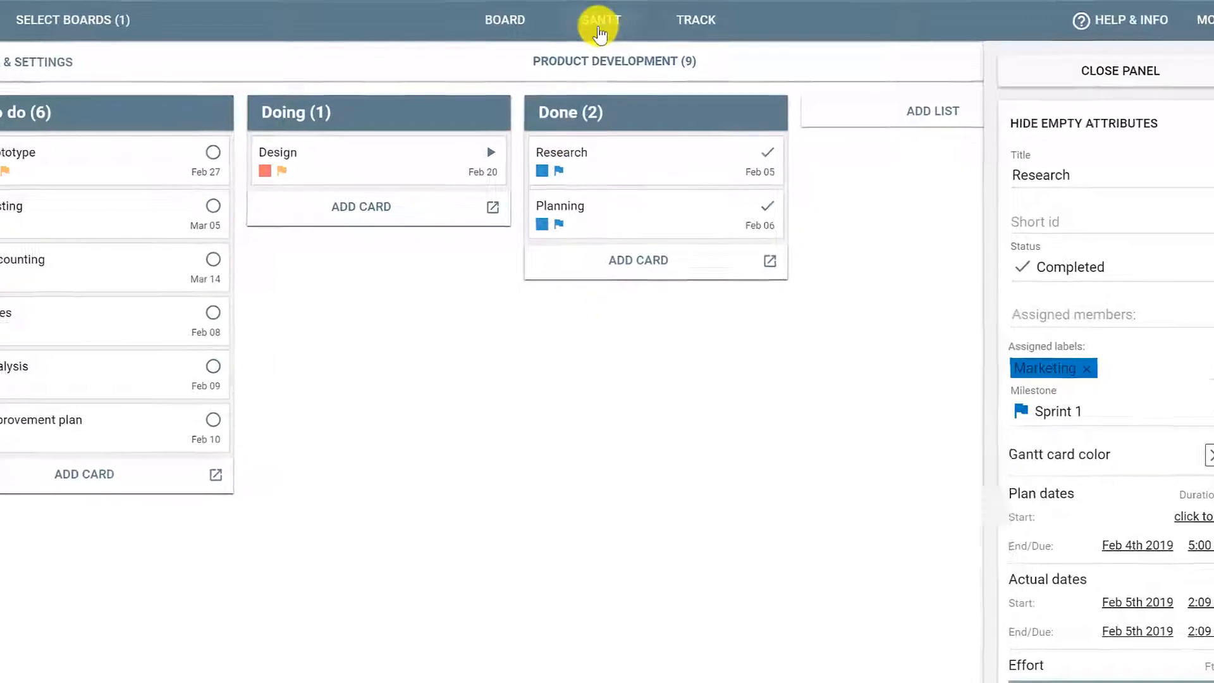
# In the Gantt view, create a Done-list card titled 'Project initiation'
pyautogui.click(601, 21)
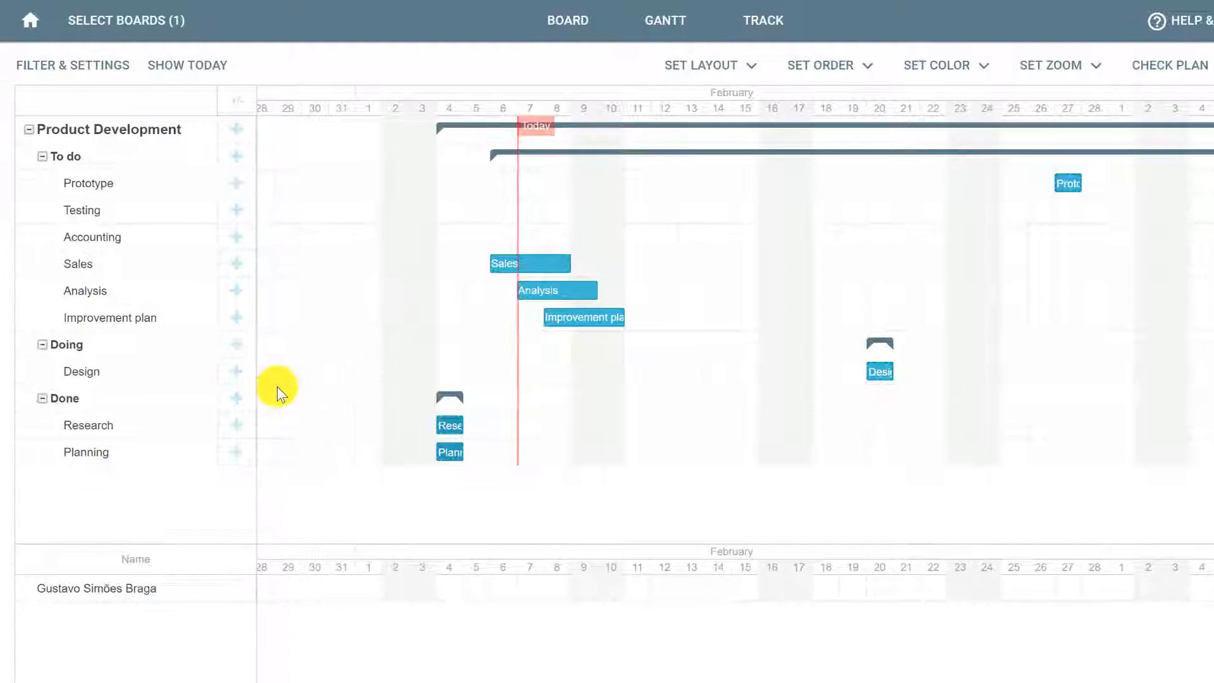
pyautogui.click(235, 398)
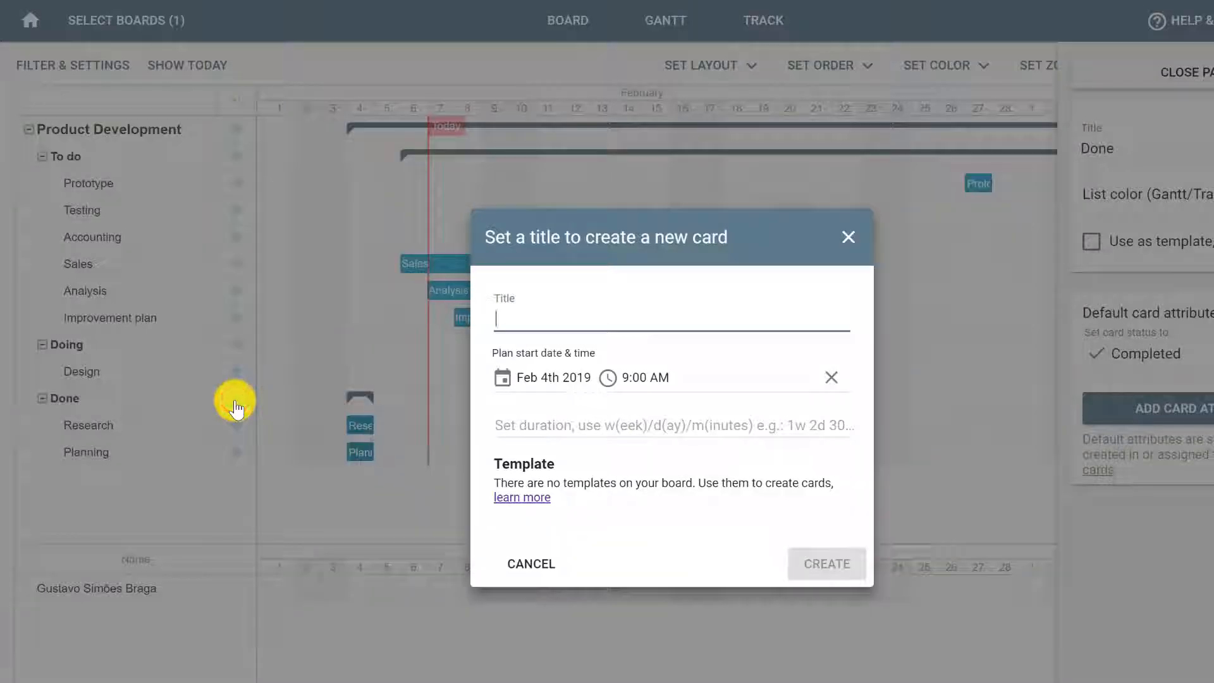
pyautogui.write('Pron')
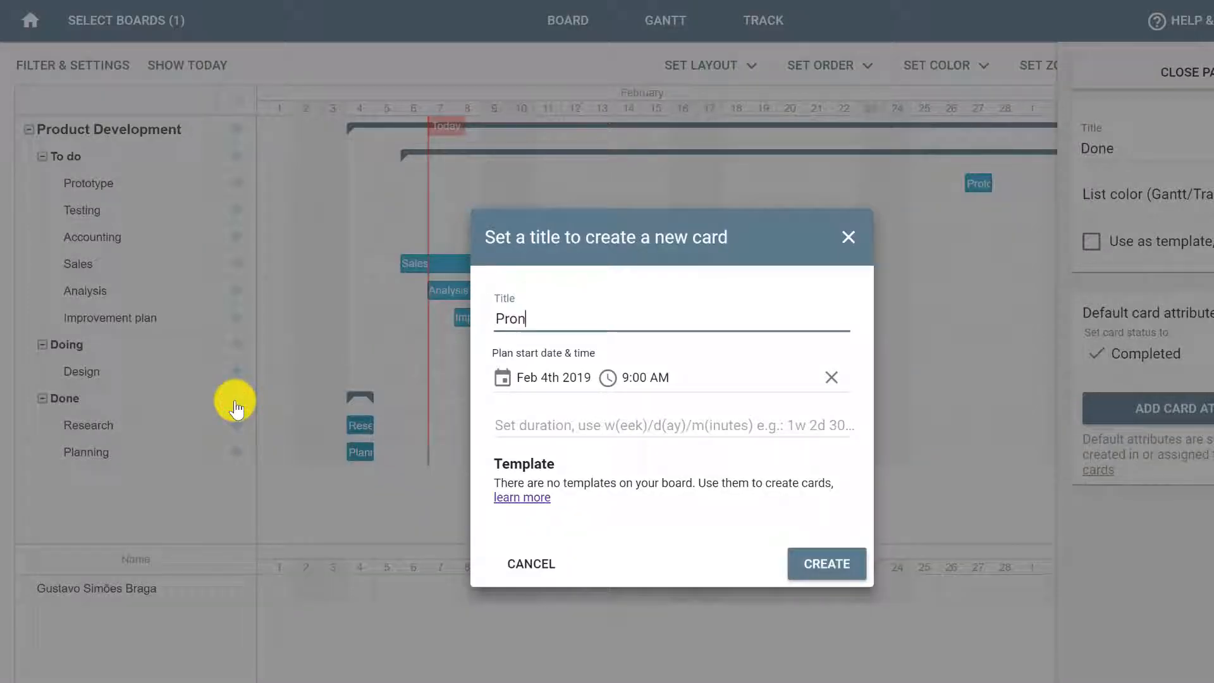
pyautogui.write('Project initiation')
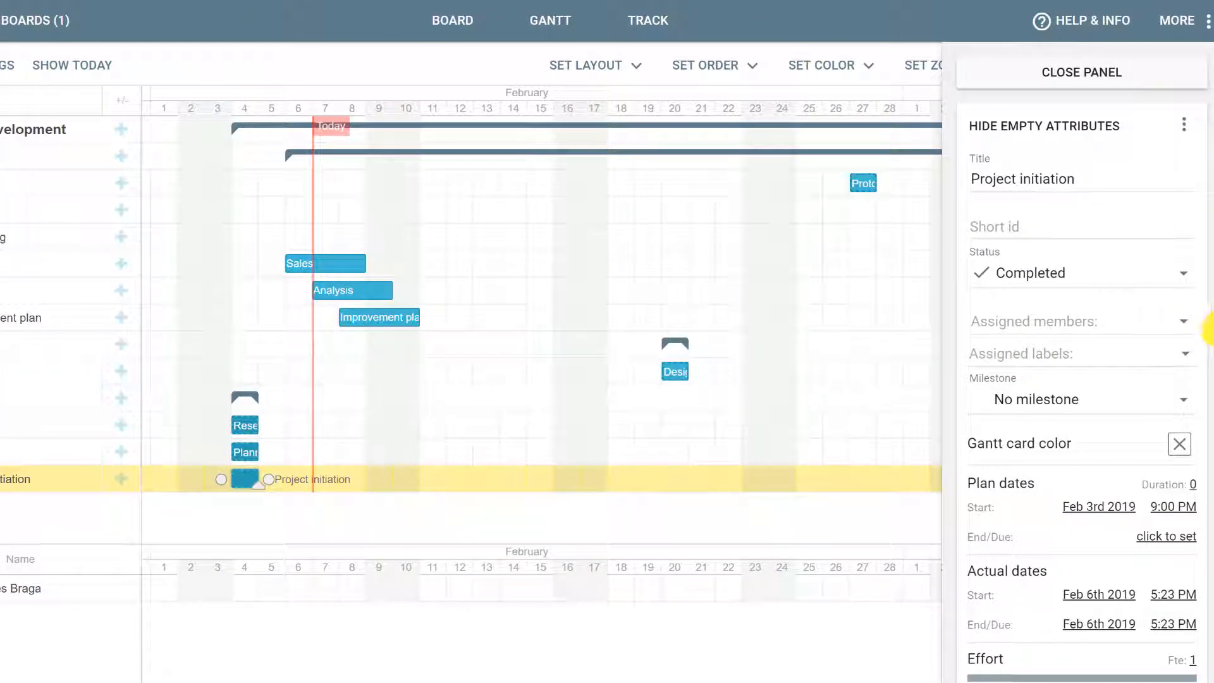
# Set Project initiation's Type to Gantt milestone so it shows as a diamond marker
pyautogui.scroll(-3)
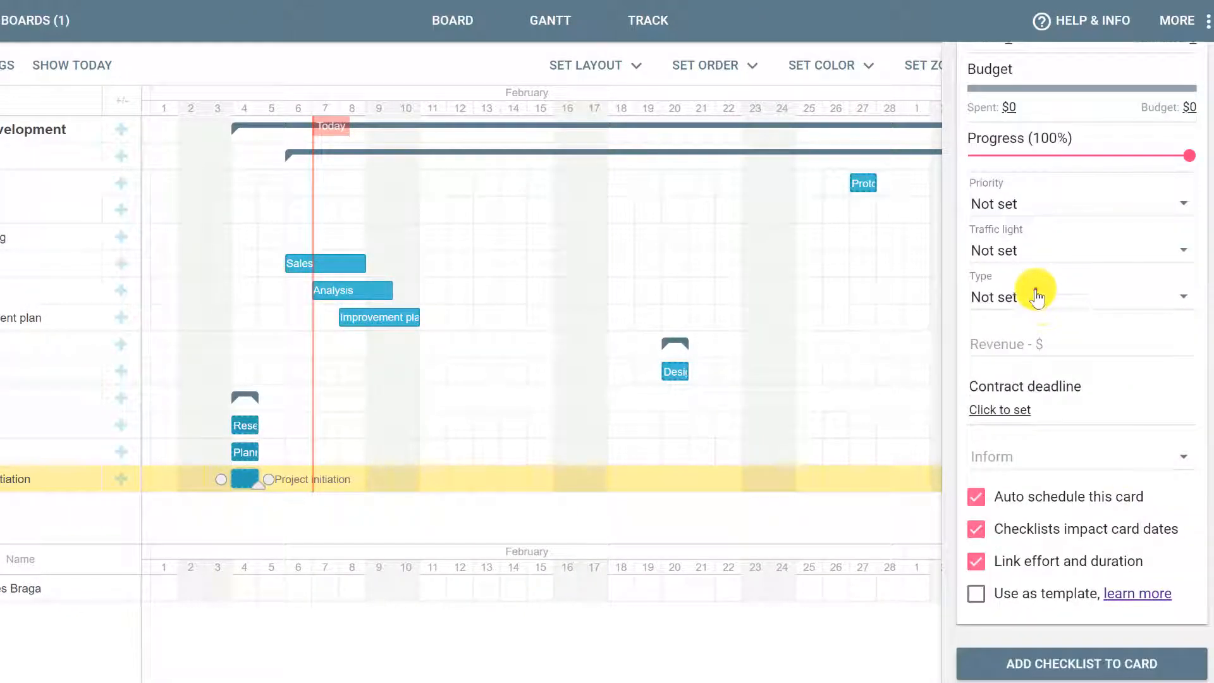
pyautogui.click(1037, 296)
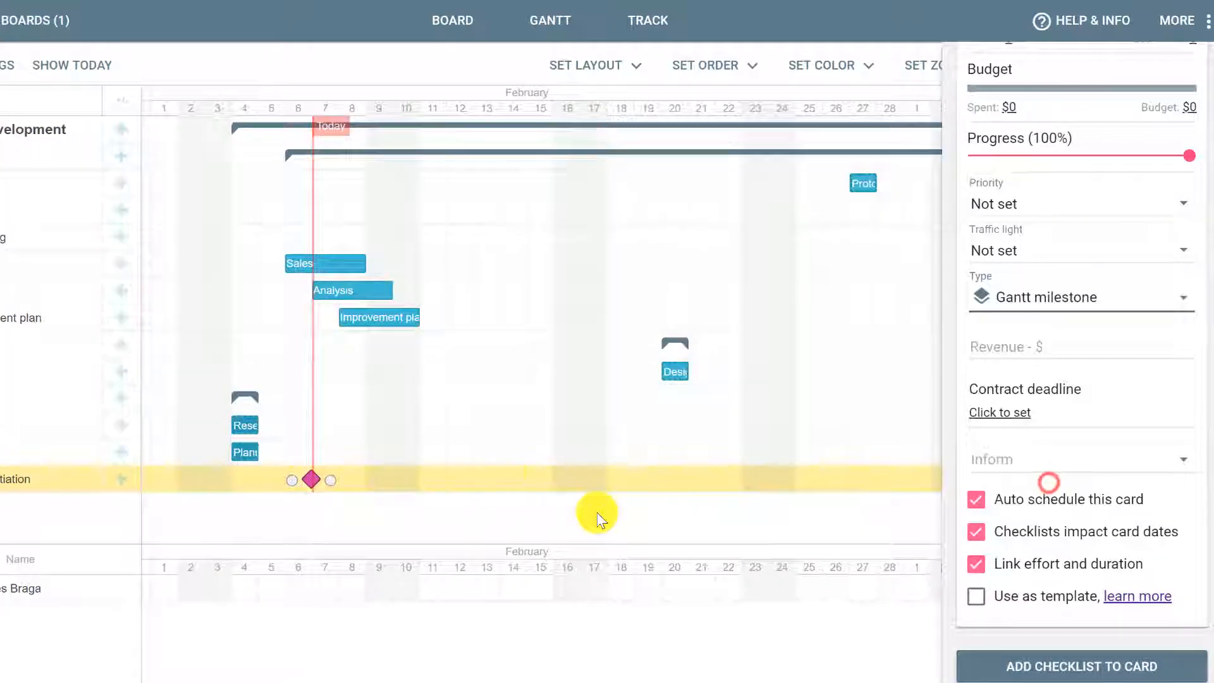